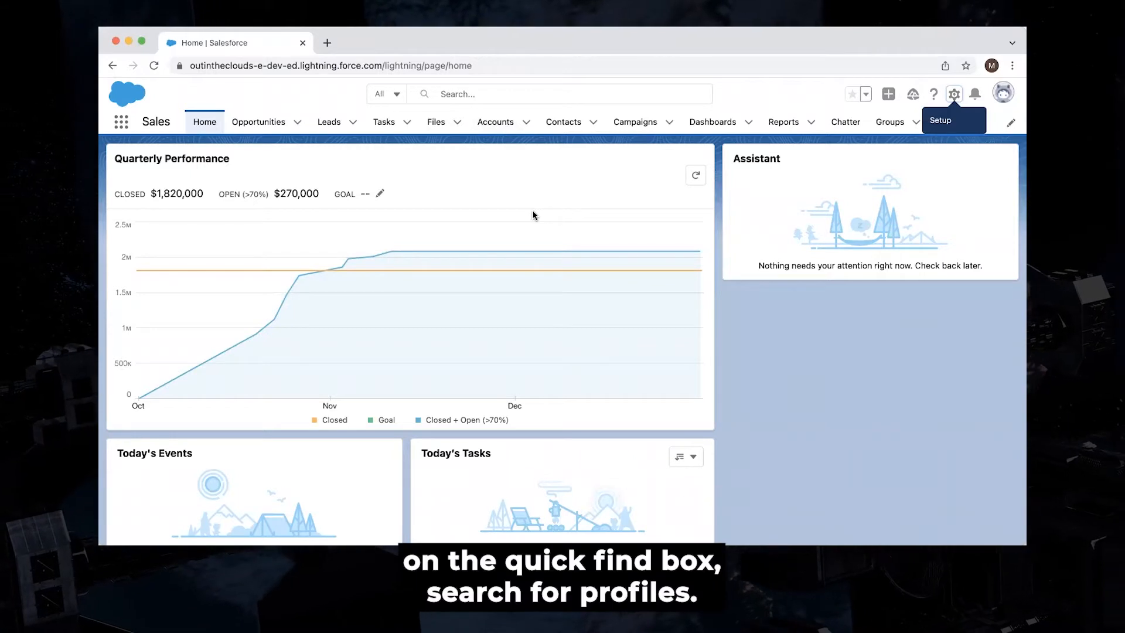
{"action": "mouse_move", "coordinate": [798, 136]}
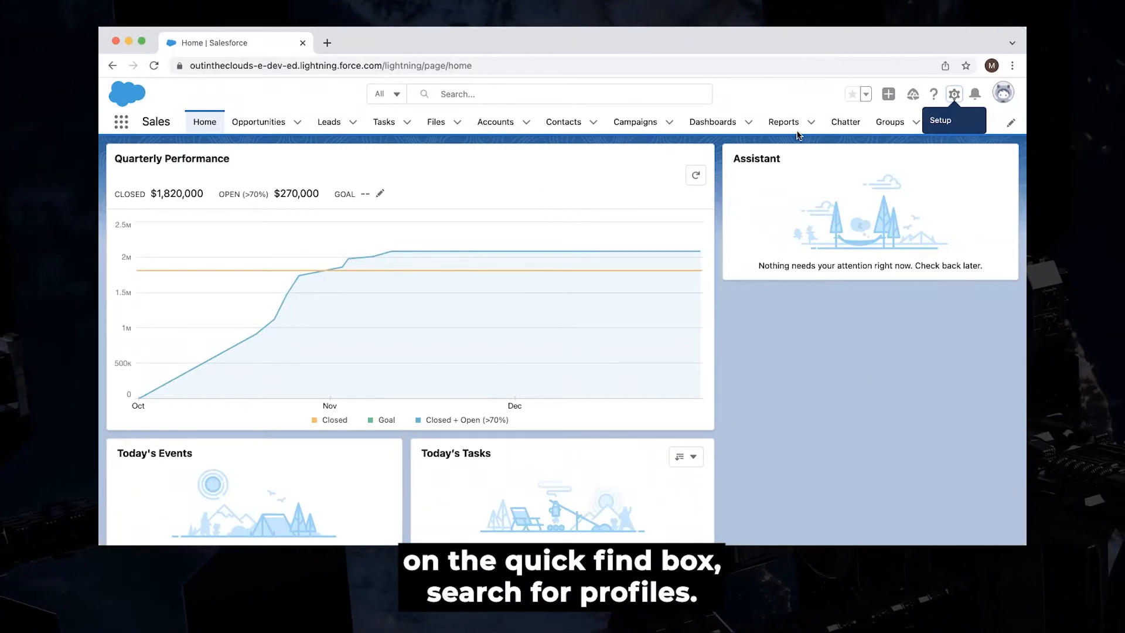
- Reach Setup from the gear menu and filter Quick Find to 'profi' for Profiles
{"action": "left_click", "coordinate": [954, 94]}
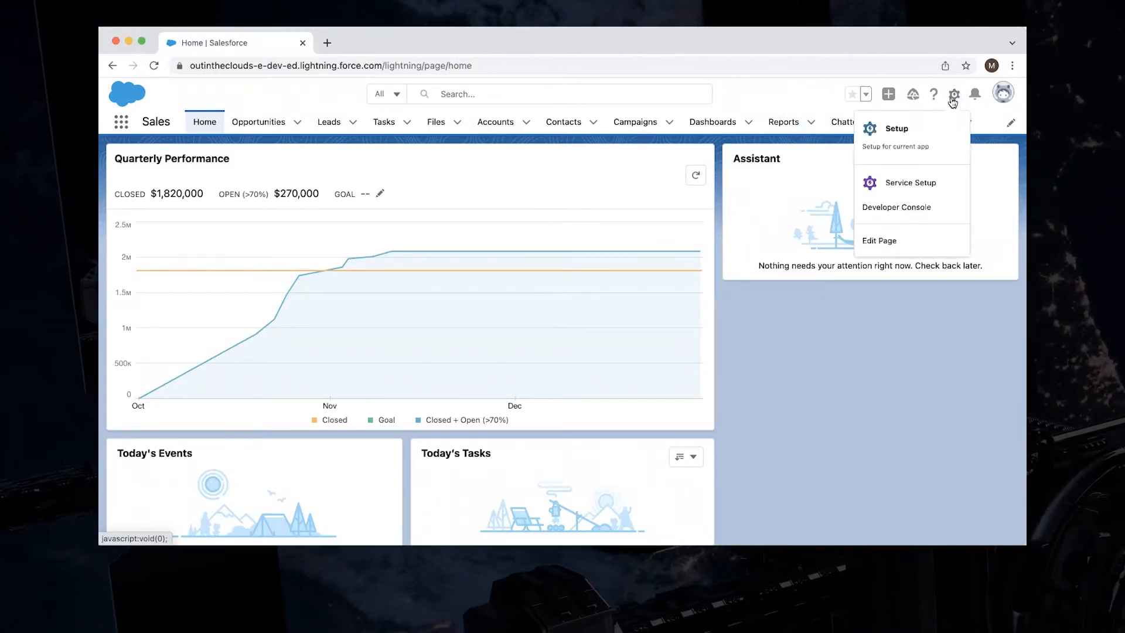
{"action": "left_click", "coordinate": [897, 128]}
{"action": "type", "text": "p"}
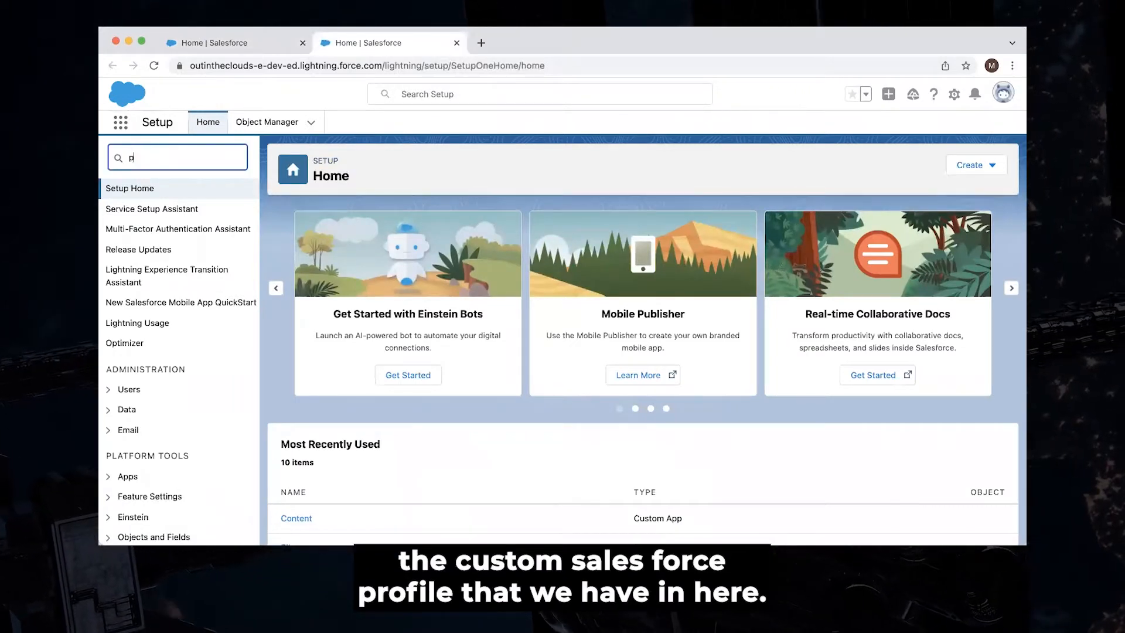
{"action": "type", "text": "rofi"}
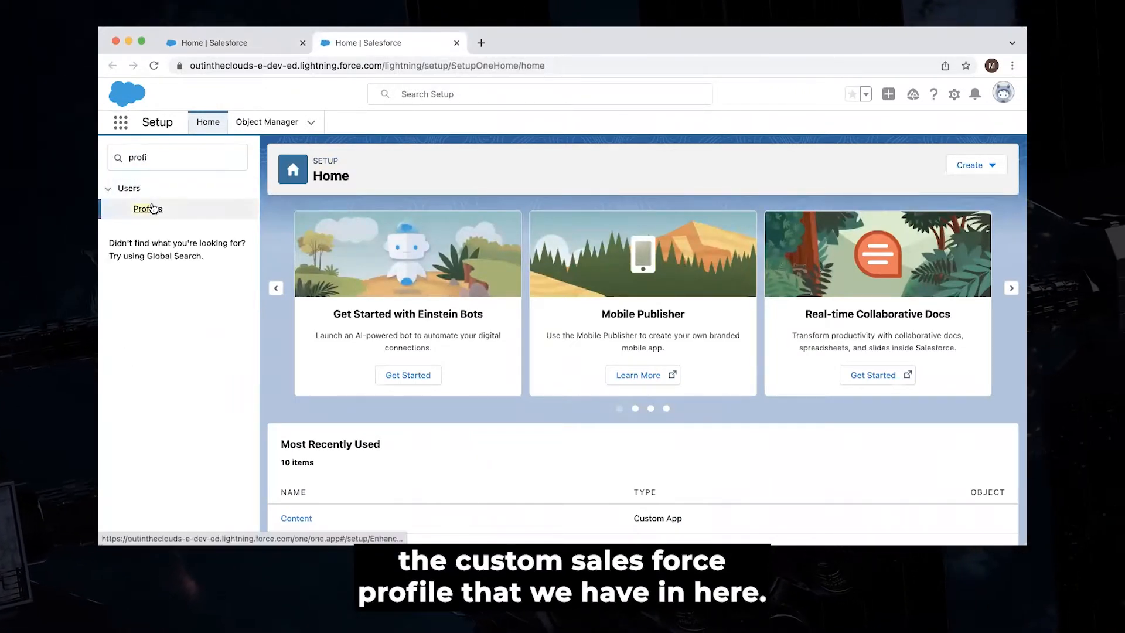
- Go to the Profiles page under Users listing all custom profiles
{"action": "left_click", "coordinate": [147, 209]}
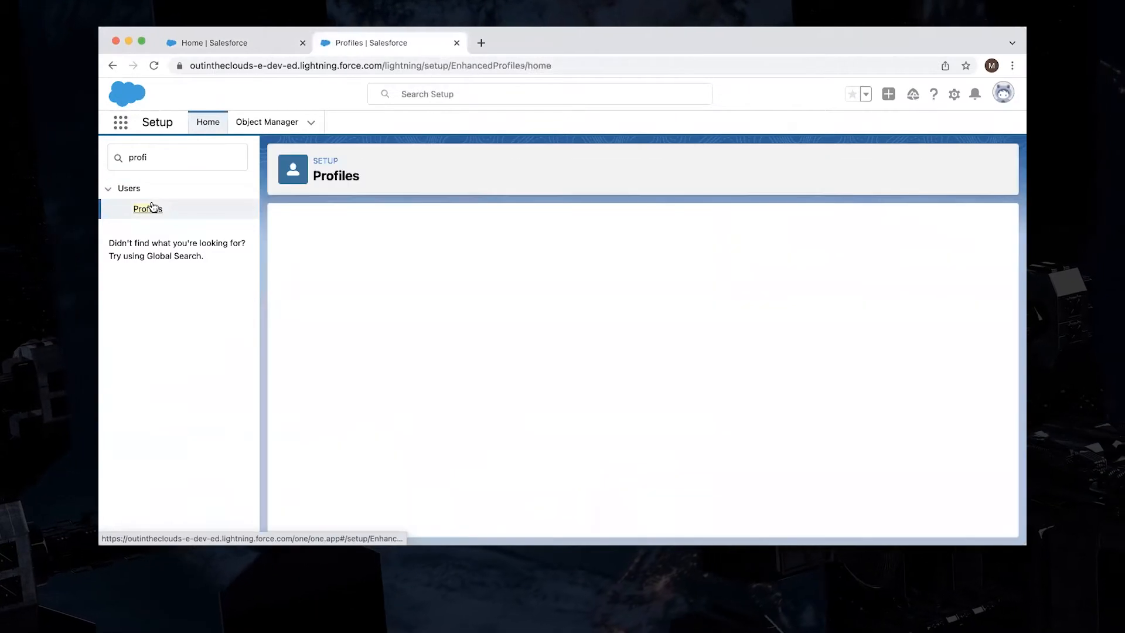
{"action": "left_click", "coordinate": [147, 208]}
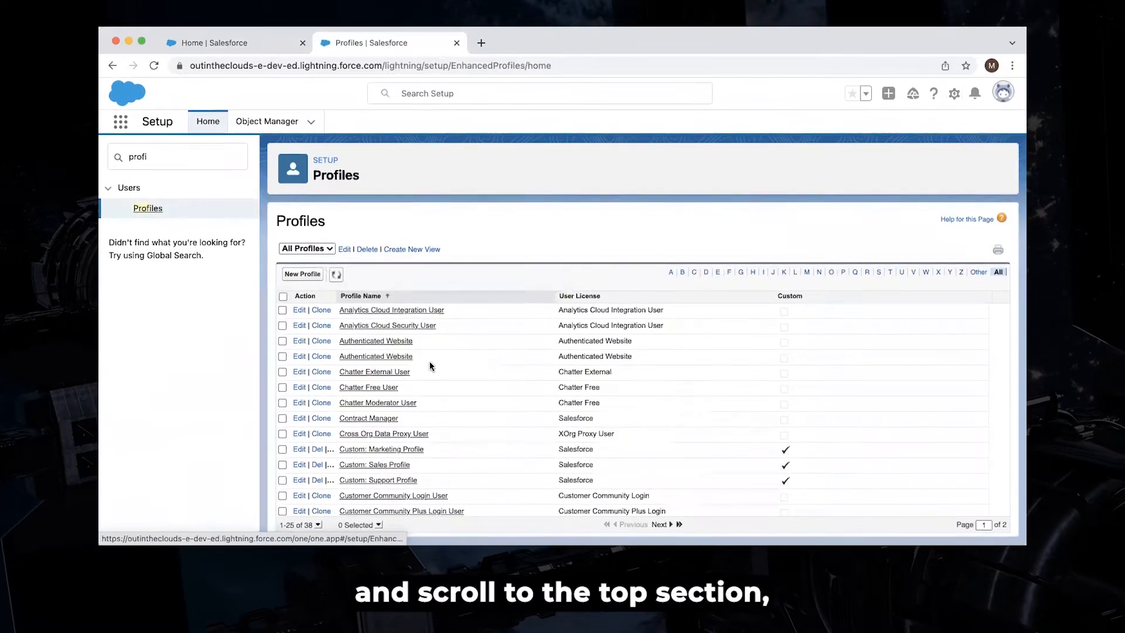
{"action": "mouse_move", "coordinate": [300, 466]}
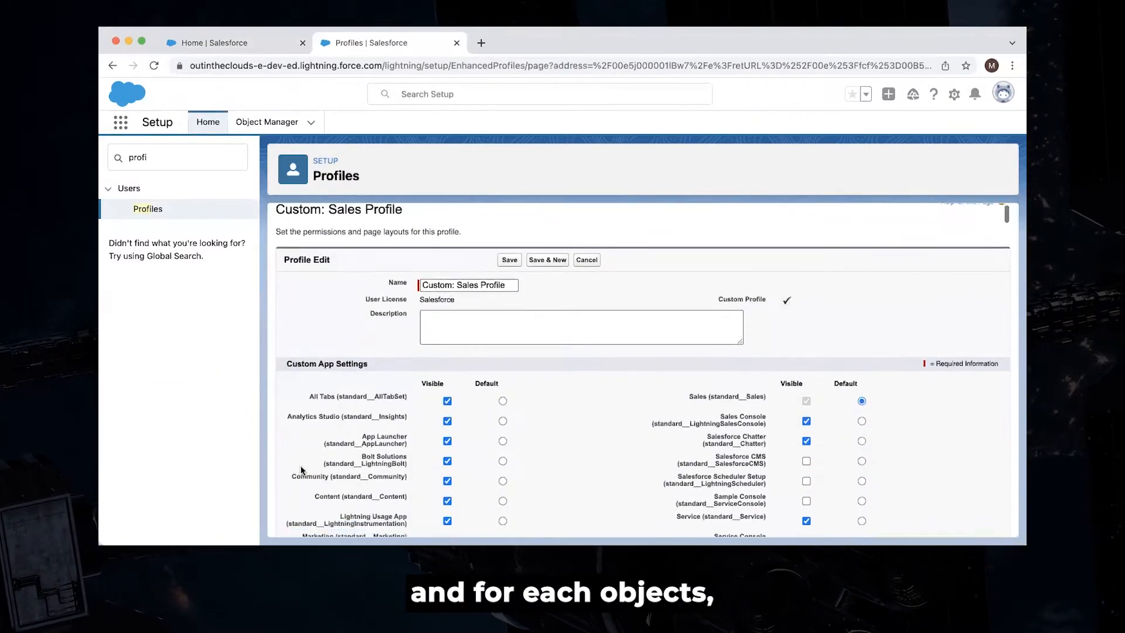
- In Tab Settings, set the Contacts tab to Default Off
{"action": "scroll", "scroll_direction": "down", "scroll_amount": 3}
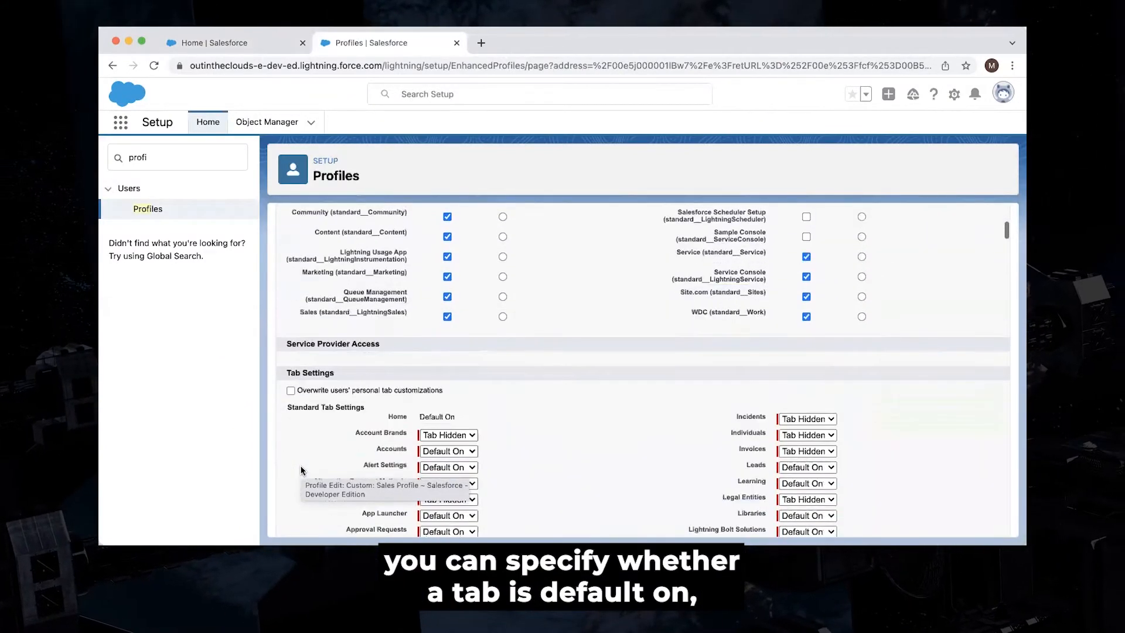
{"action": "scroll", "scroll_direction": "down", "scroll_amount": 3}
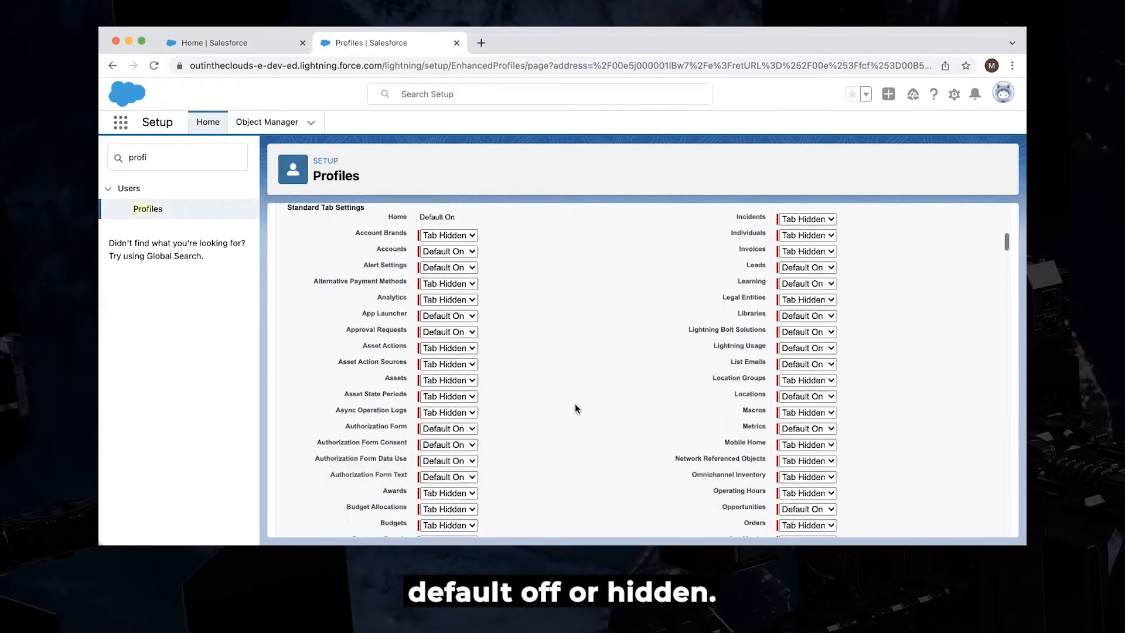
{"action": "scroll", "scroll_direction": "down", "scroll_amount": 3}
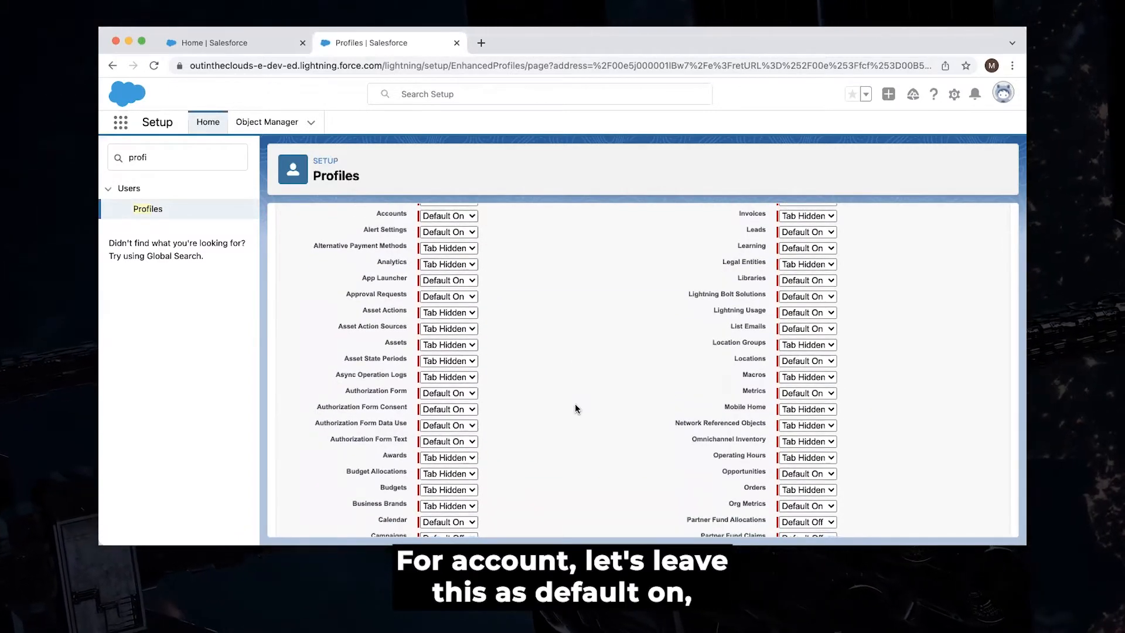
{"action": "scroll", "scroll_direction": "up", "scroll_amount": 3}
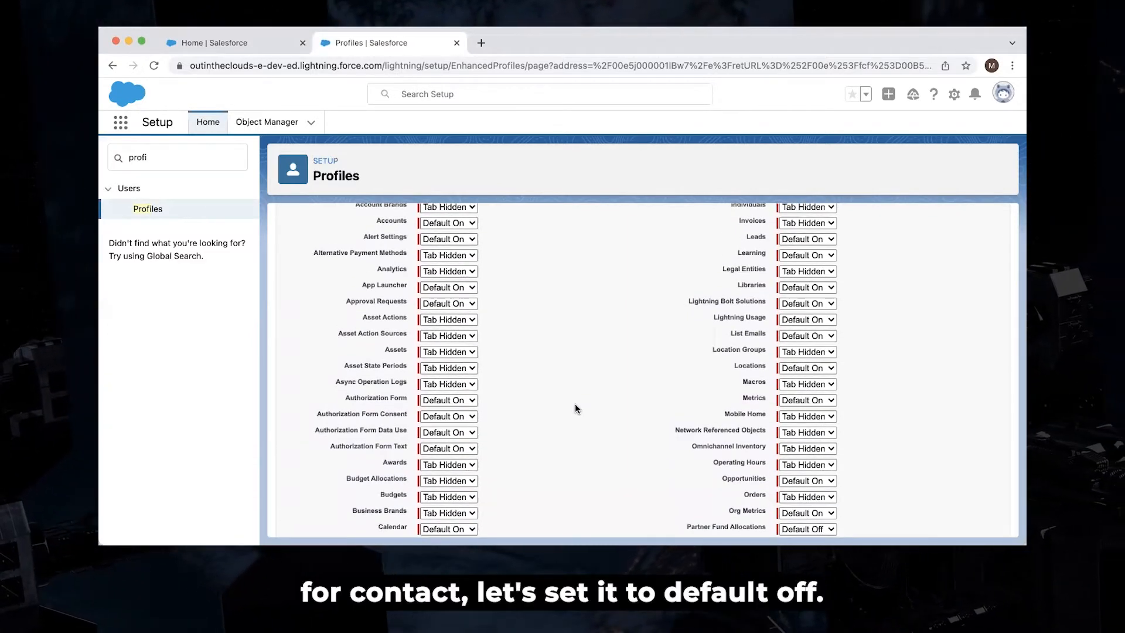
{"action": "scroll", "scroll_direction": "up", "scroll_amount": 3}
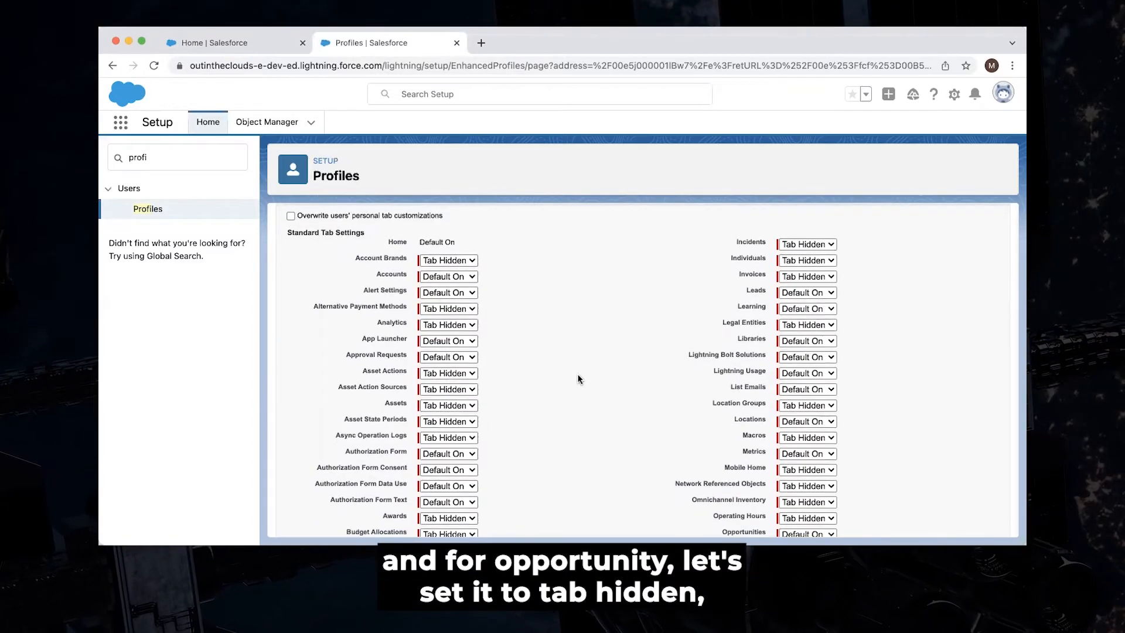
{"action": "scroll", "scroll_direction": "down", "scroll_amount": 3}
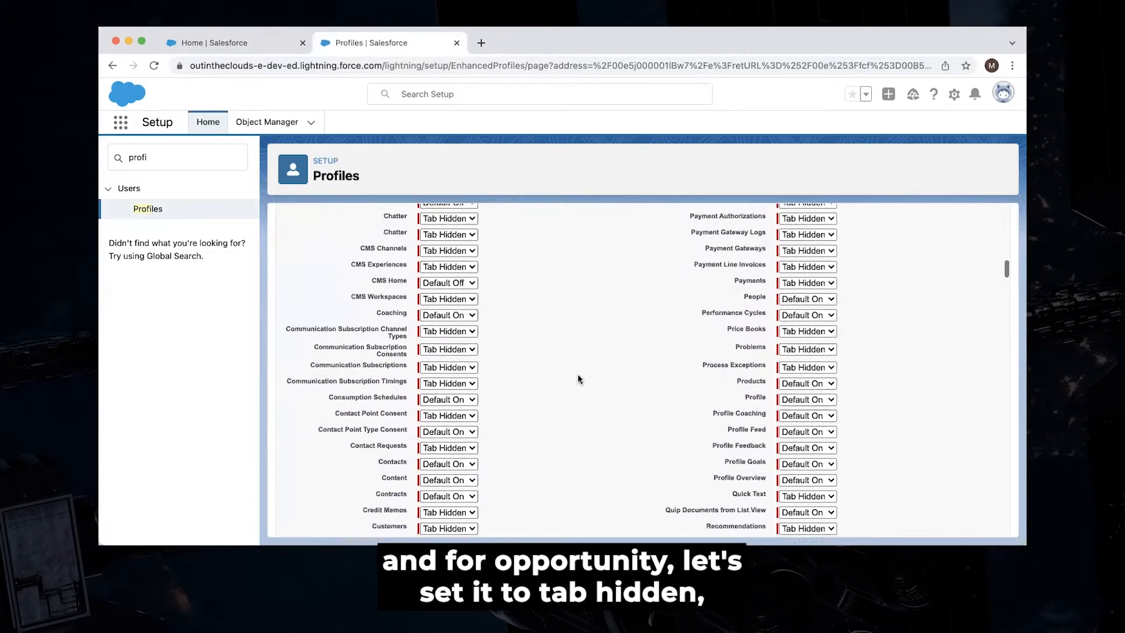
{"action": "scroll", "scroll_direction": "down", "scroll_amount": 3}
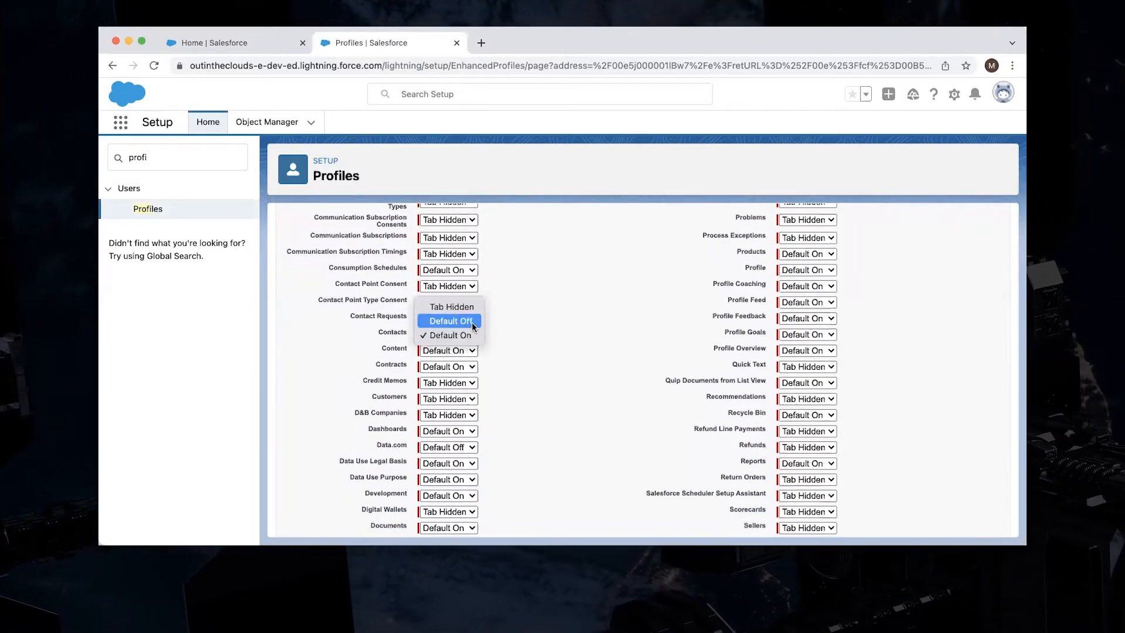
{"action": "left_click", "coordinate": [450, 321]}
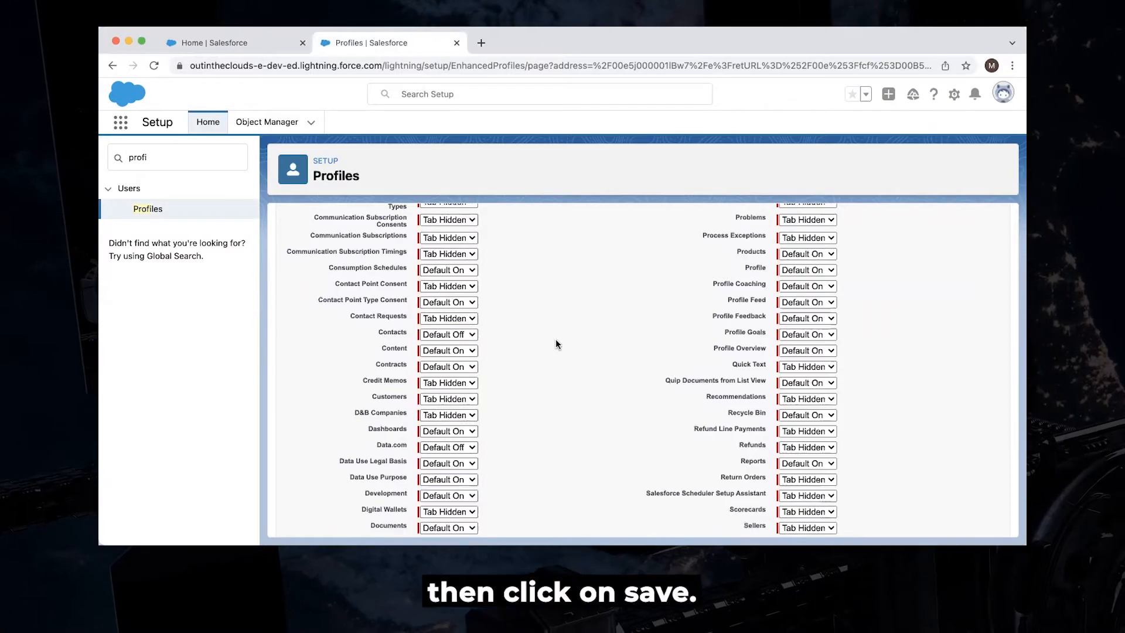
- Set the Opportunities tab to Tab Hidden
{"action": "scroll", "scroll_direction": "up", "scroll_amount": 3}
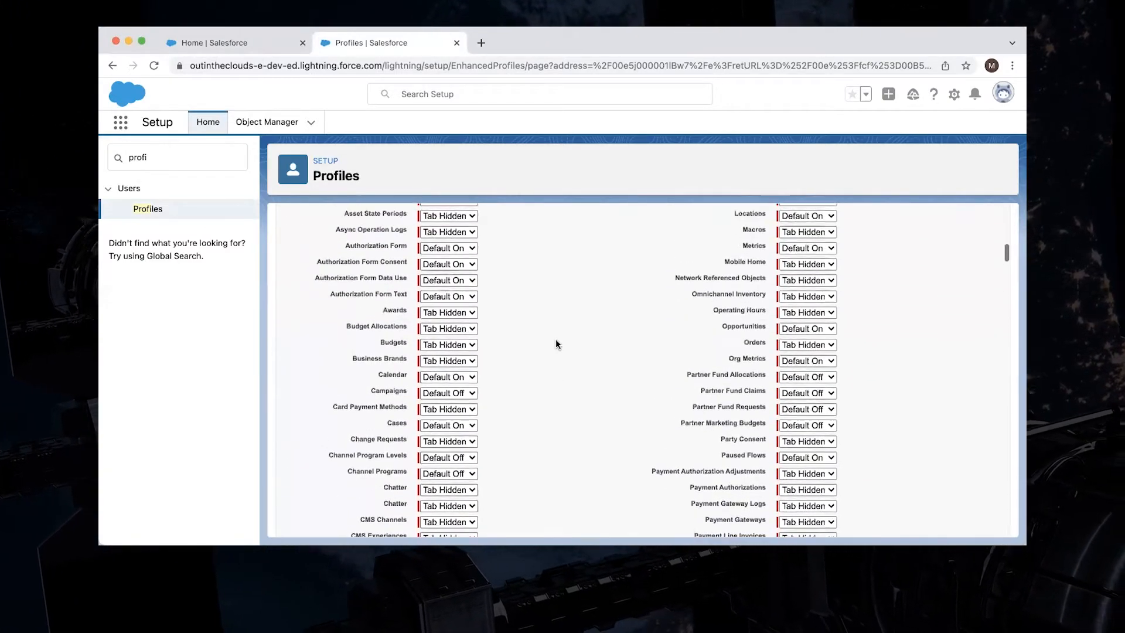
{"action": "scroll", "scroll_direction": "up", "scroll_amount": 3}
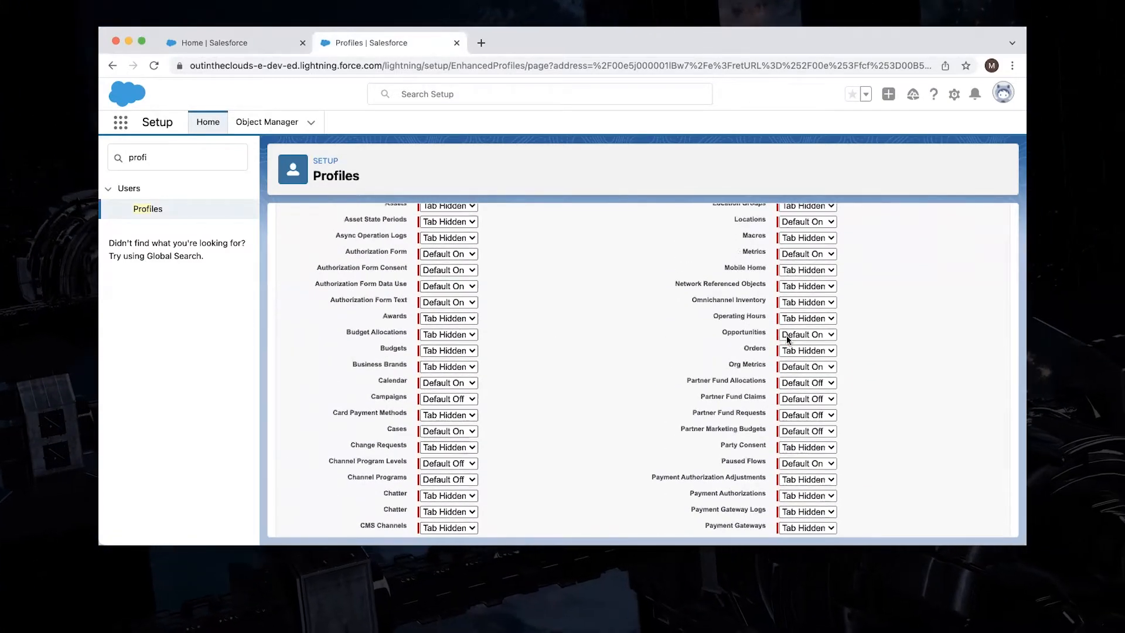
{"action": "left_click", "coordinate": [806, 334]}
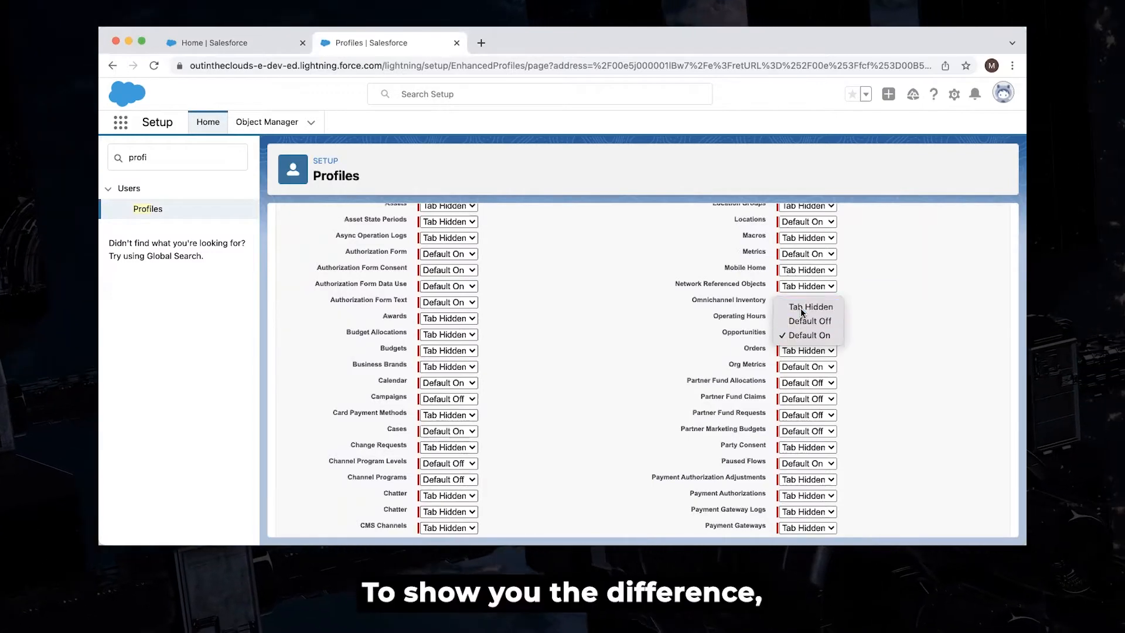
{"action": "scroll", "scroll_direction": "up", "scroll_amount": 3}
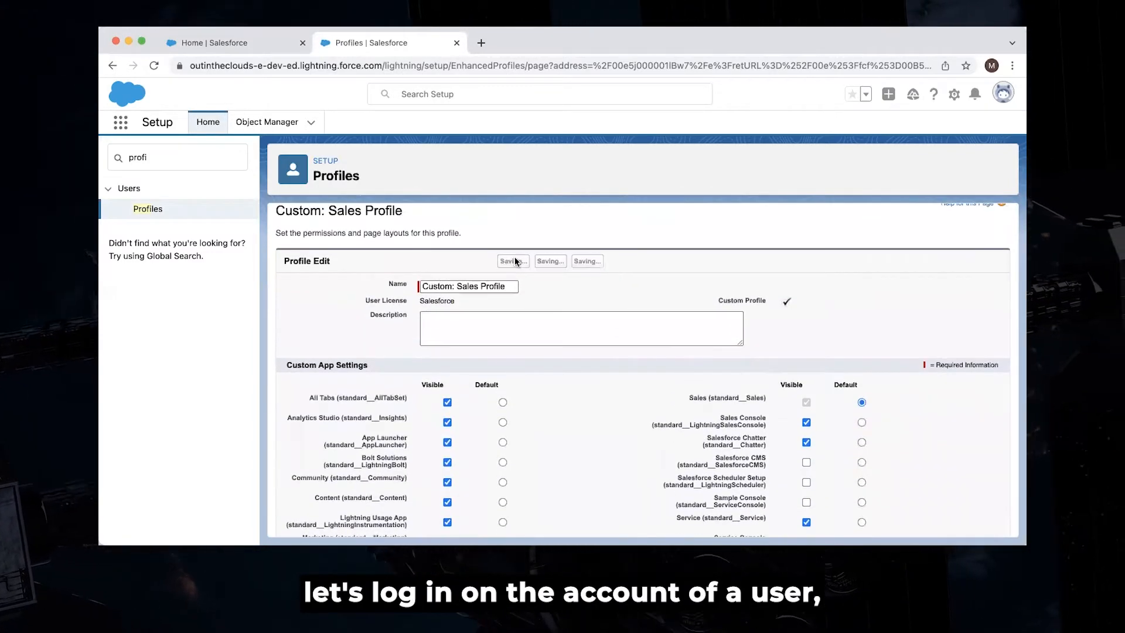
- Save the Custom: Sales Profile edits and go to the Users list in Setup
{"action": "left_click", "coordinate": [512, 260]}
{"action": "type", "text": "user"}
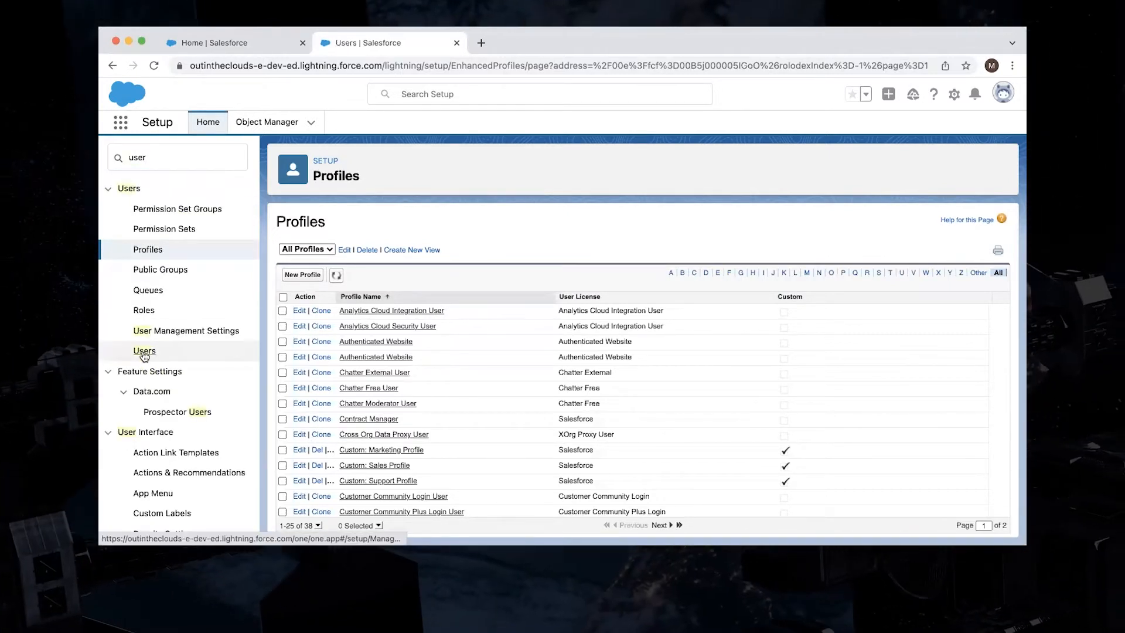
{"action": "left_click", "coordinate": [144, 350]}
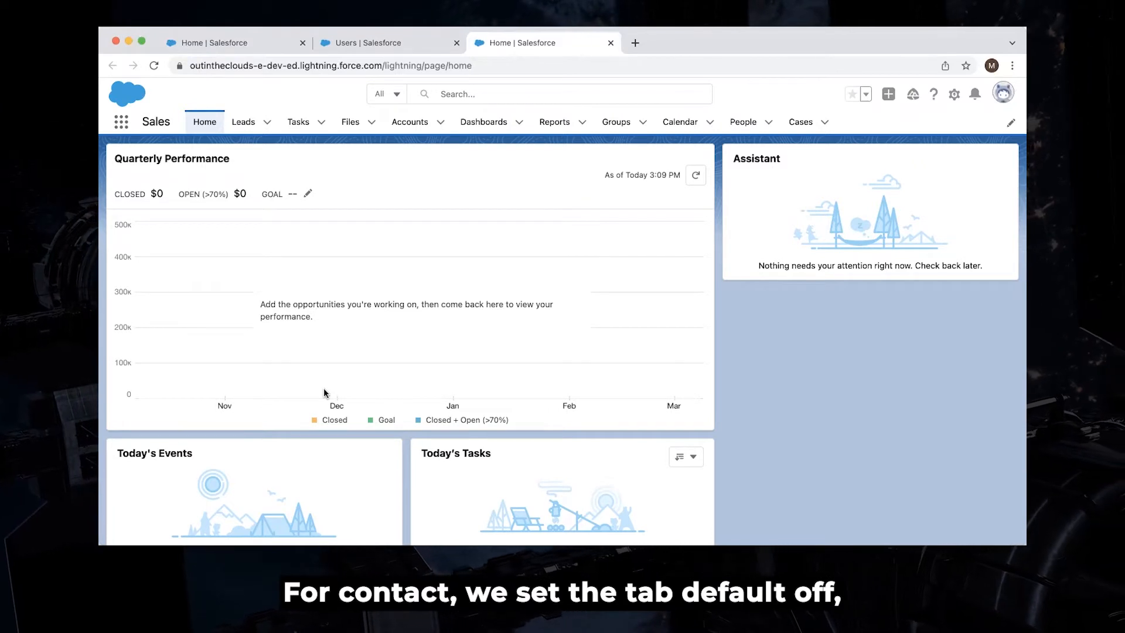
{"action": "mouse_move", "coordinate": [516, 145]}
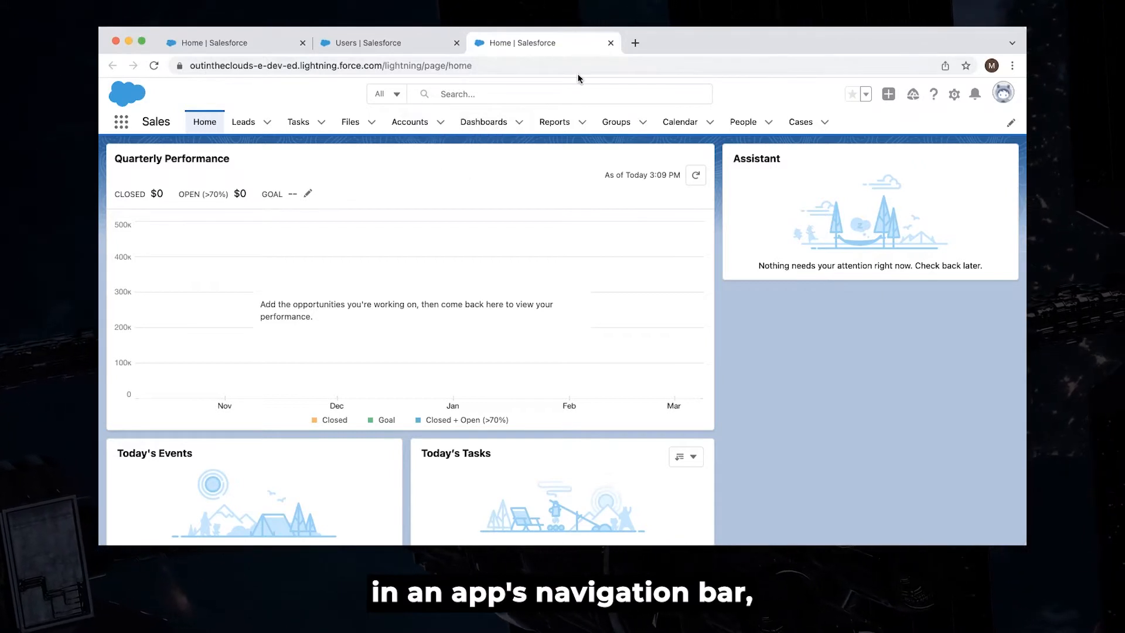
{"action": "mouse_move", "coordinate": [712, 233]}
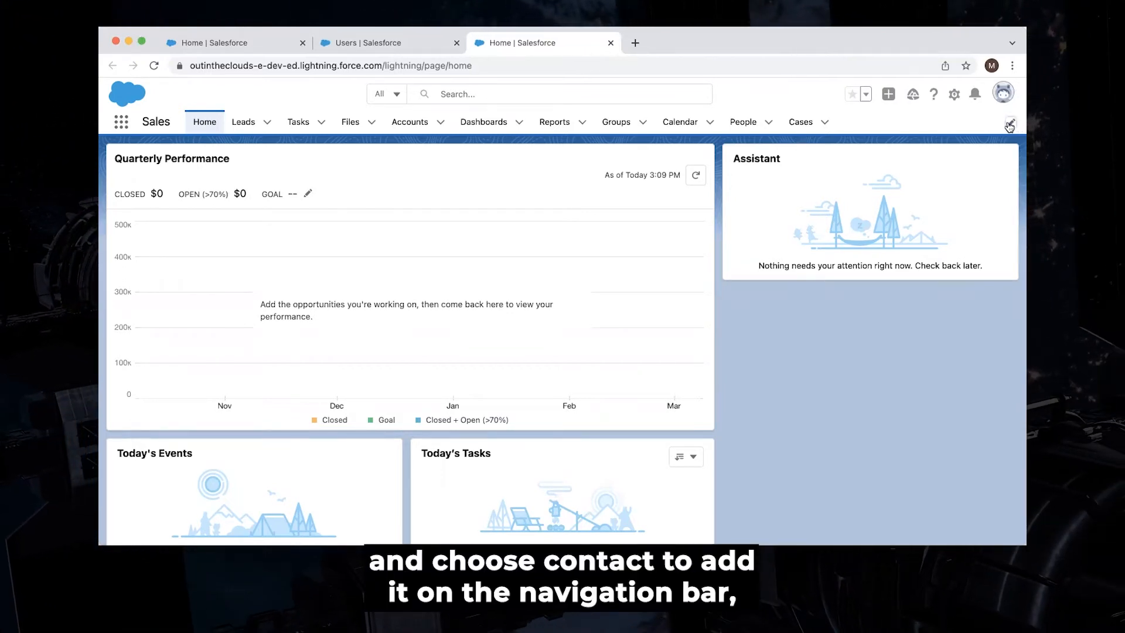
- Add Contacts from All available items as a nav item in the Sales app and save
{"action": "left_click", "coordinate": [1009, 123]}
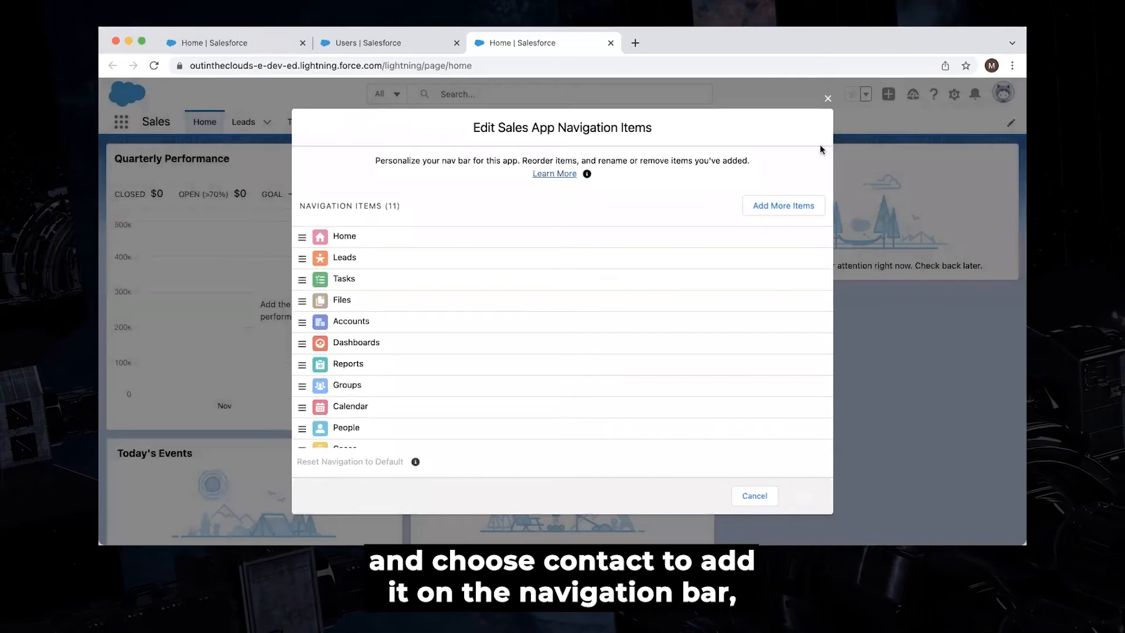
{"action": "left_click", "coordinate": [784, 205]}
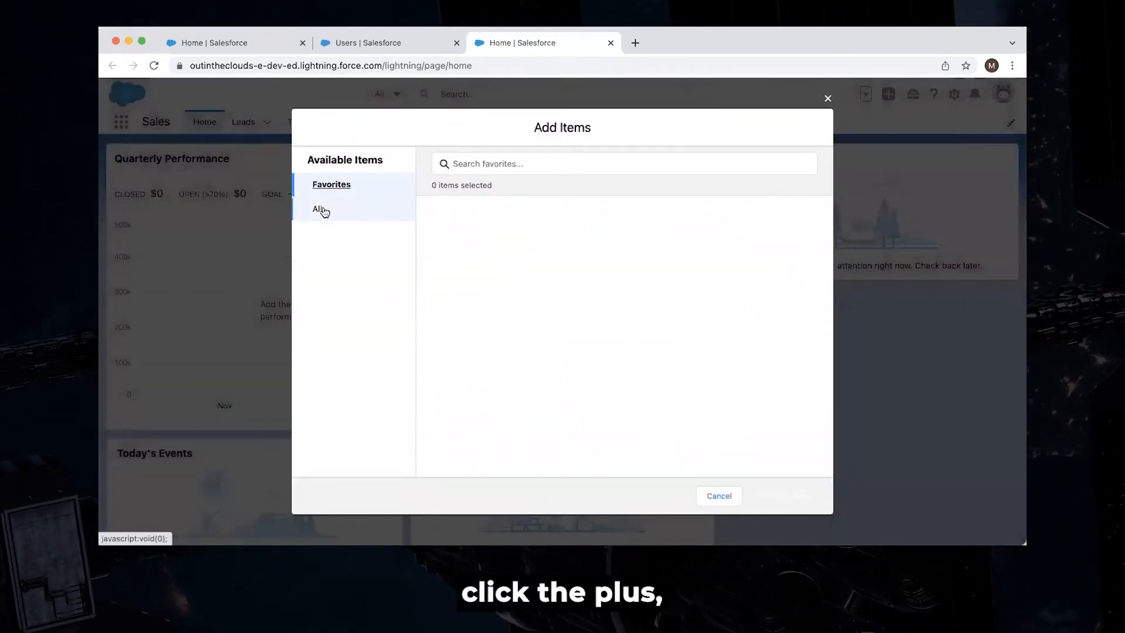
{"action": "left_click", "coordinate": [318, 209]}
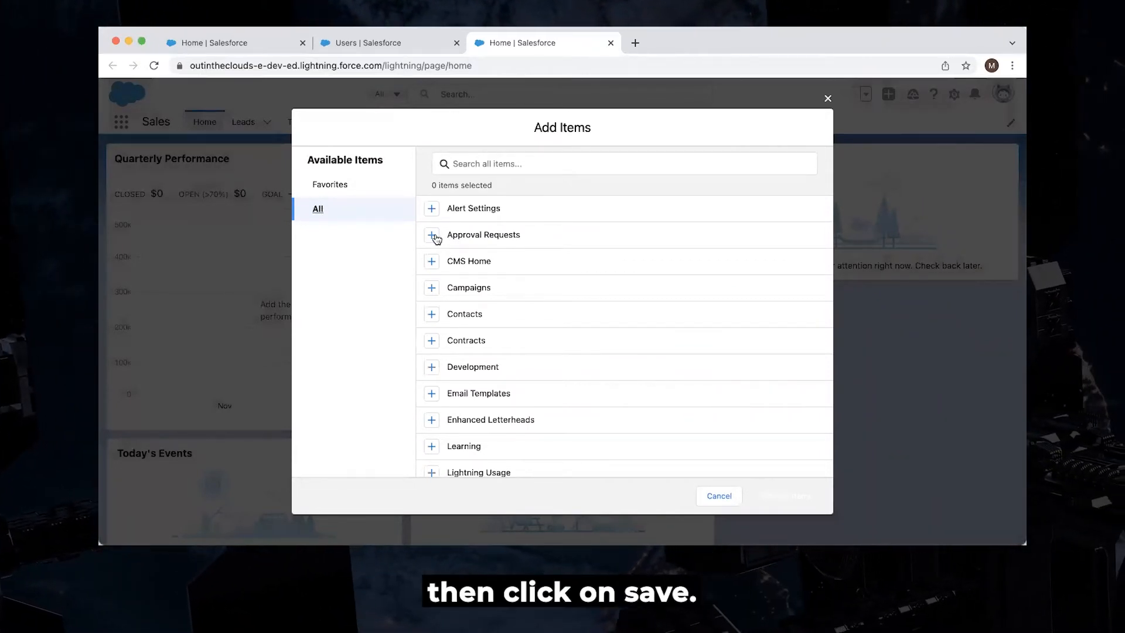
{"action": "mouse_move", "coordinate": [434, 320]}
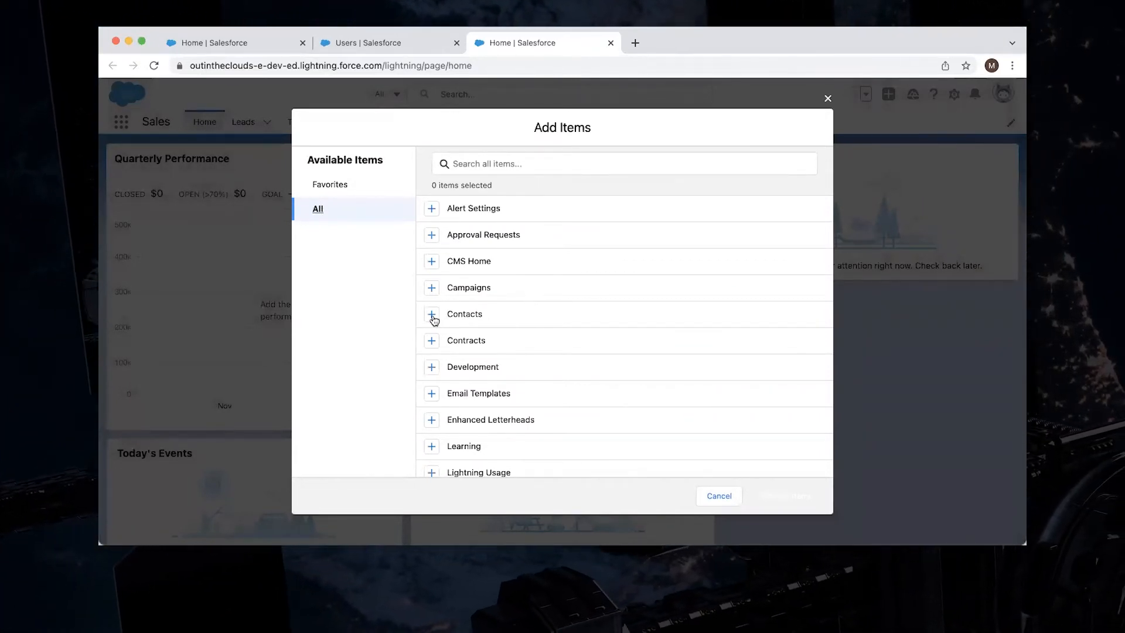
{"action": "left_click", "coordinate": [432, 319]}
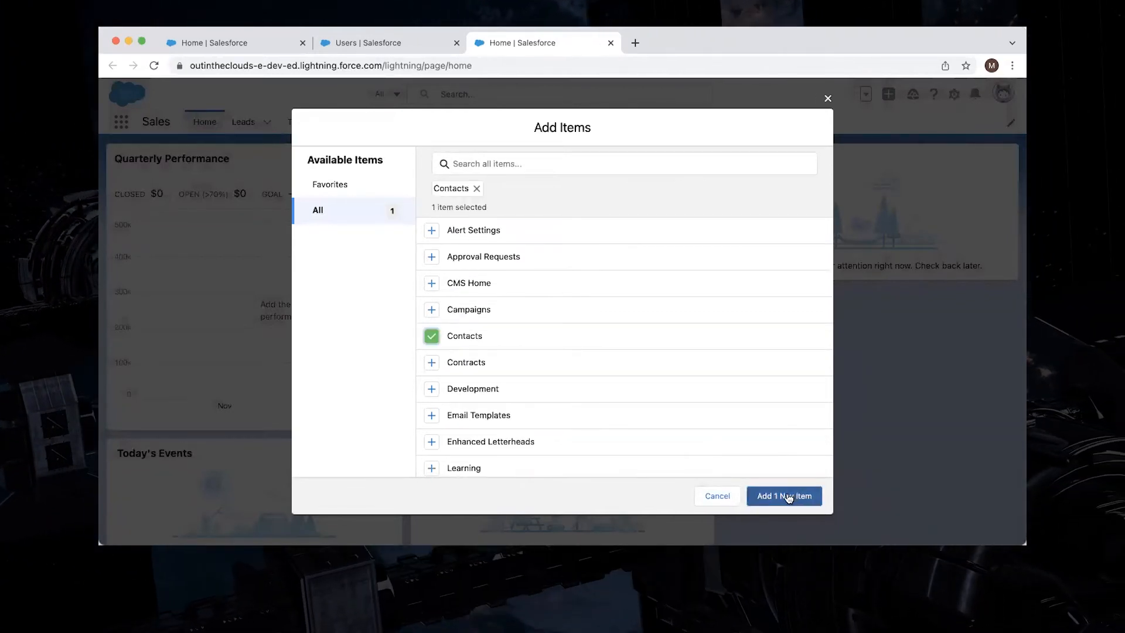
{"action": "left_click", "coordinate": [784, 495]}
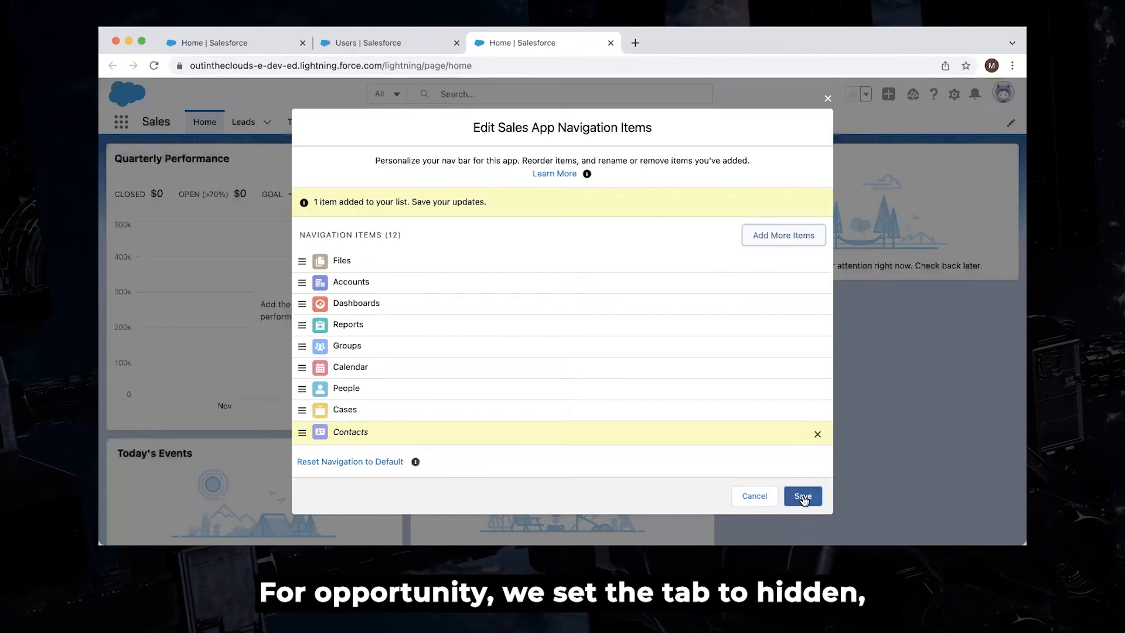
{"action": "left_click", "coordinate": [801, 496]}
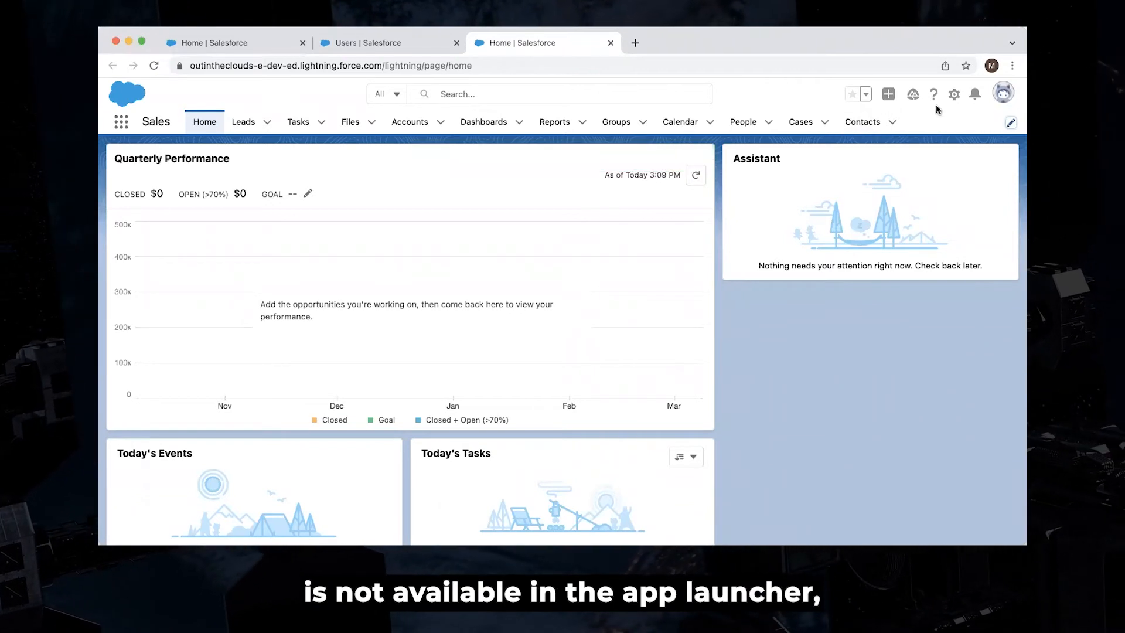
{"action": "mouse_move", "coordinate": [937, 162]}
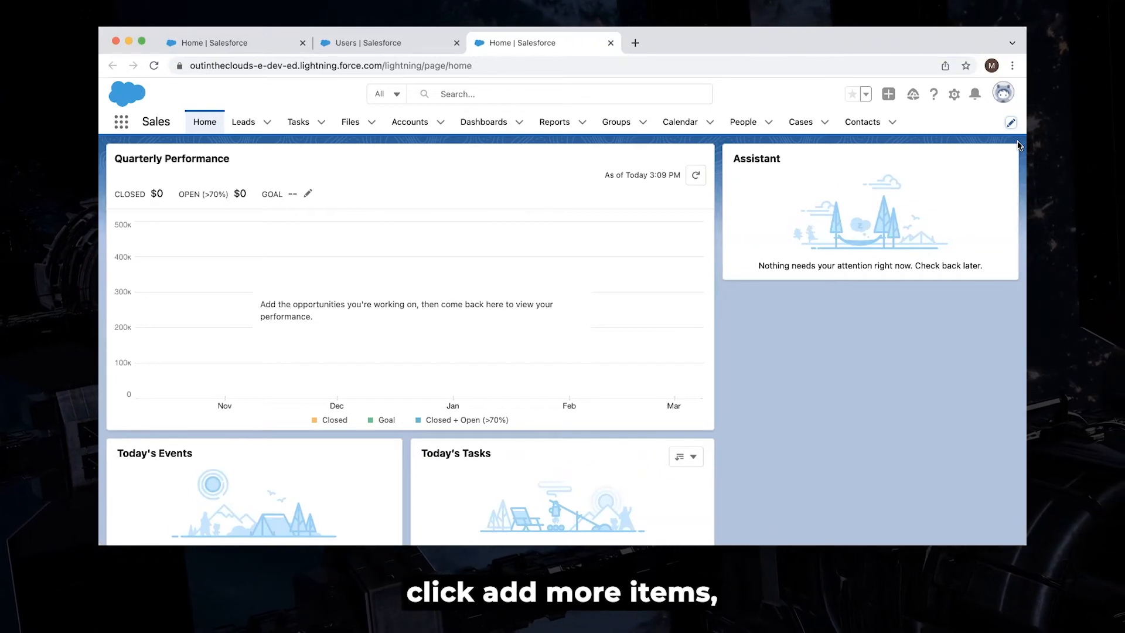
{"action": "mouse_move", "coordinate": [996, 152]}
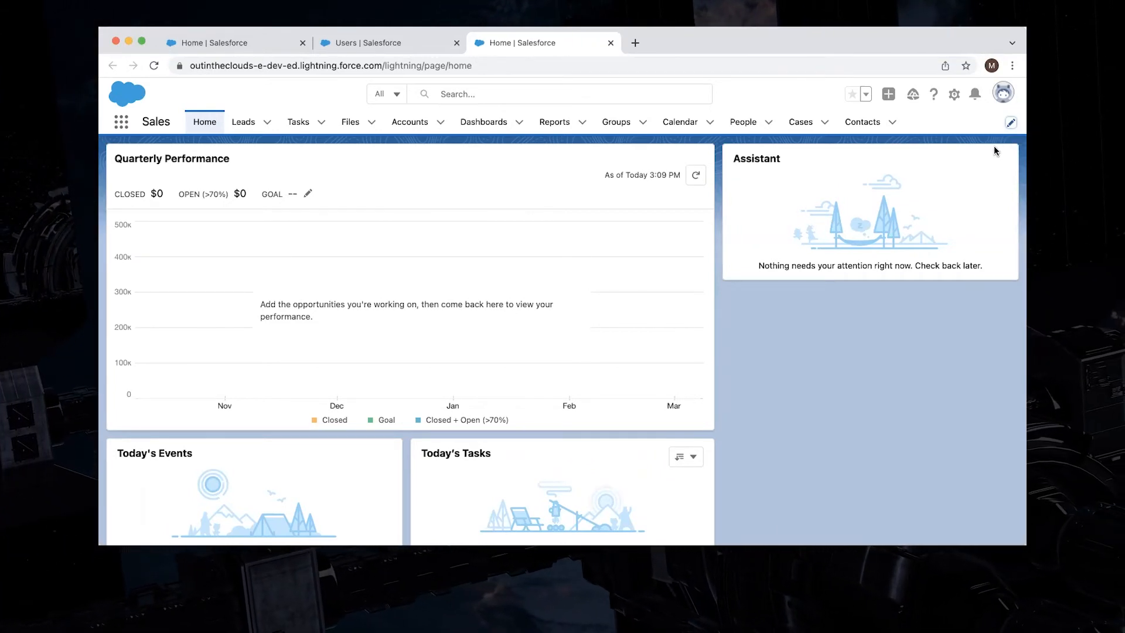
{"action": "mouse_move", "coordinate": [1010, 134]}
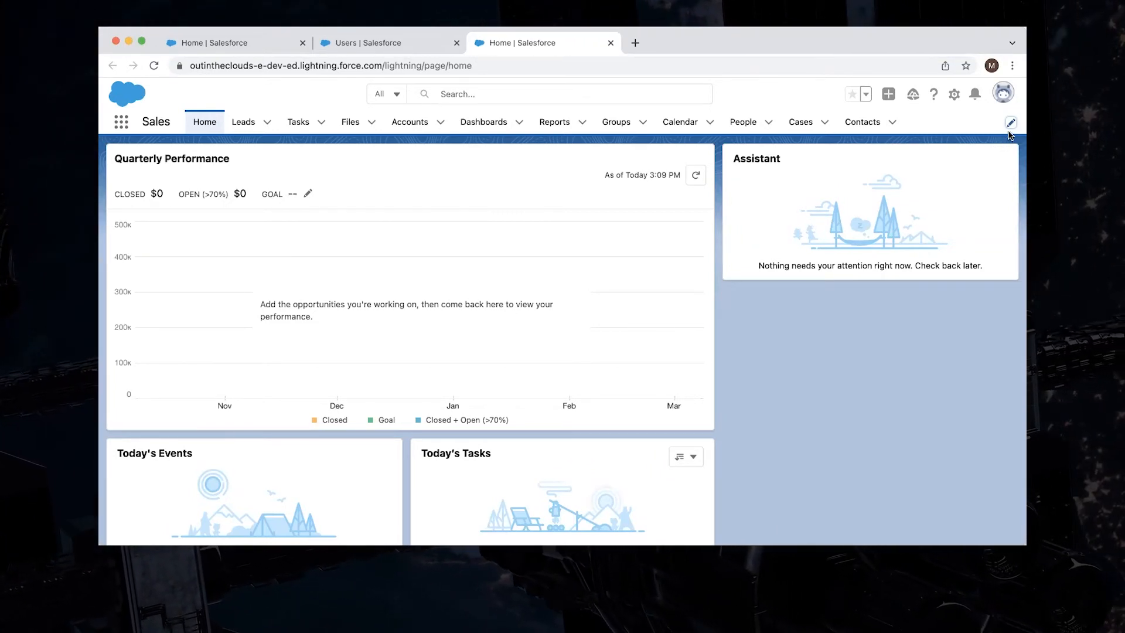
- Review All addable items, find no Opportunities, and cancel without adding anything
{"action": "left_click", "coordinate": [1011, 122]}
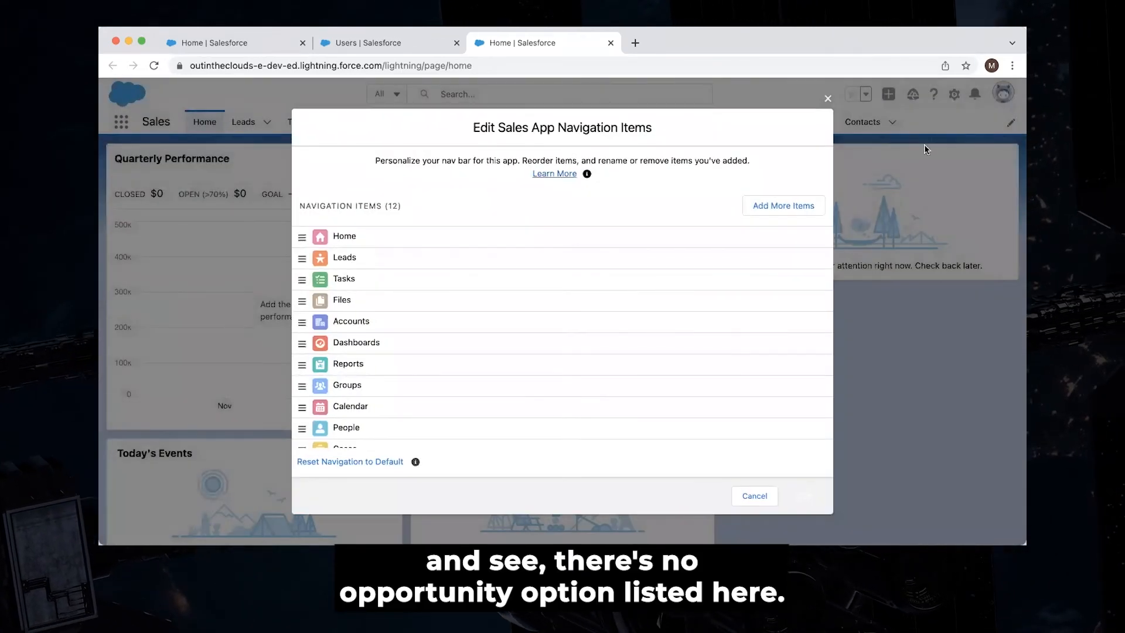
{"action": "left_click", "coordinate": [784, 205]}
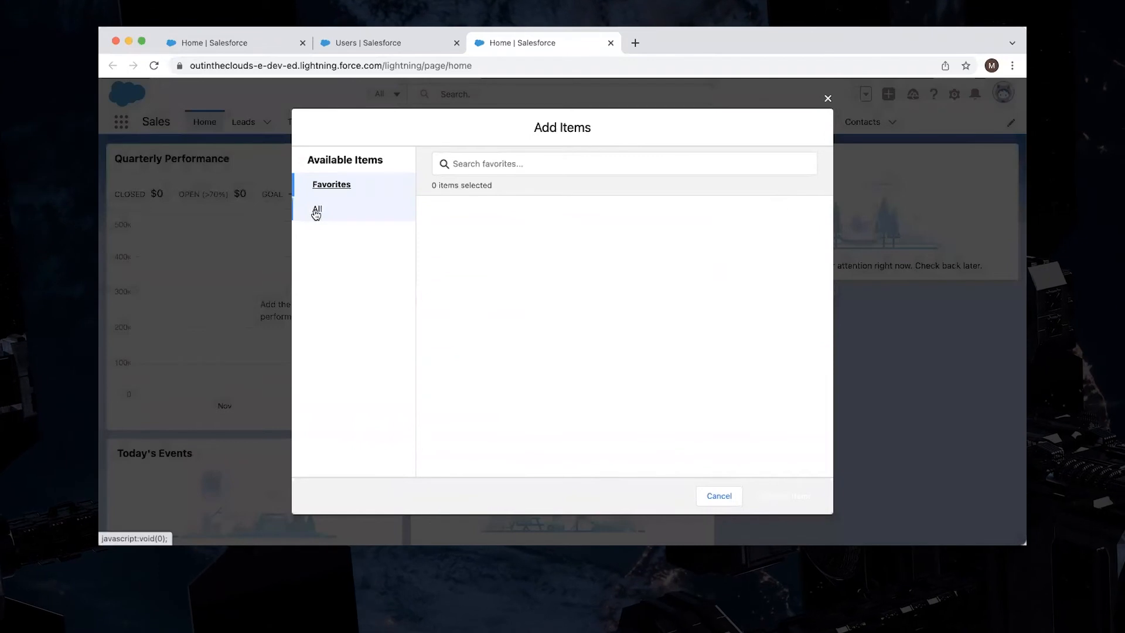
{"action": "left_click", "coordinate": [318, 209]}
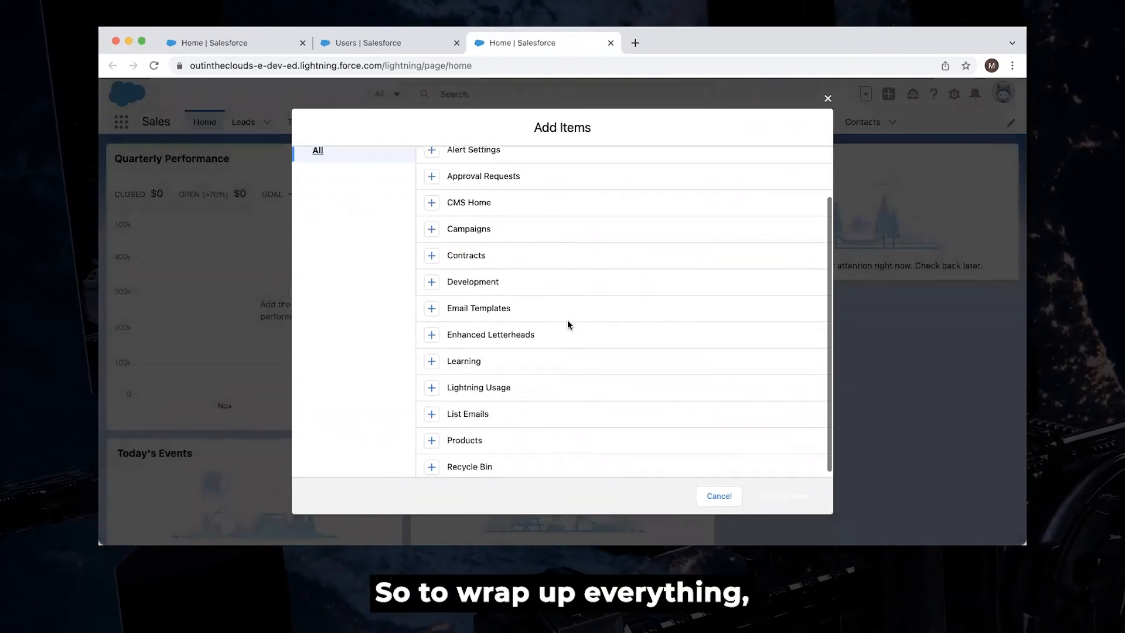
{"action": "scroll", "scroll_direction": "up", "scroll_amount": 3}
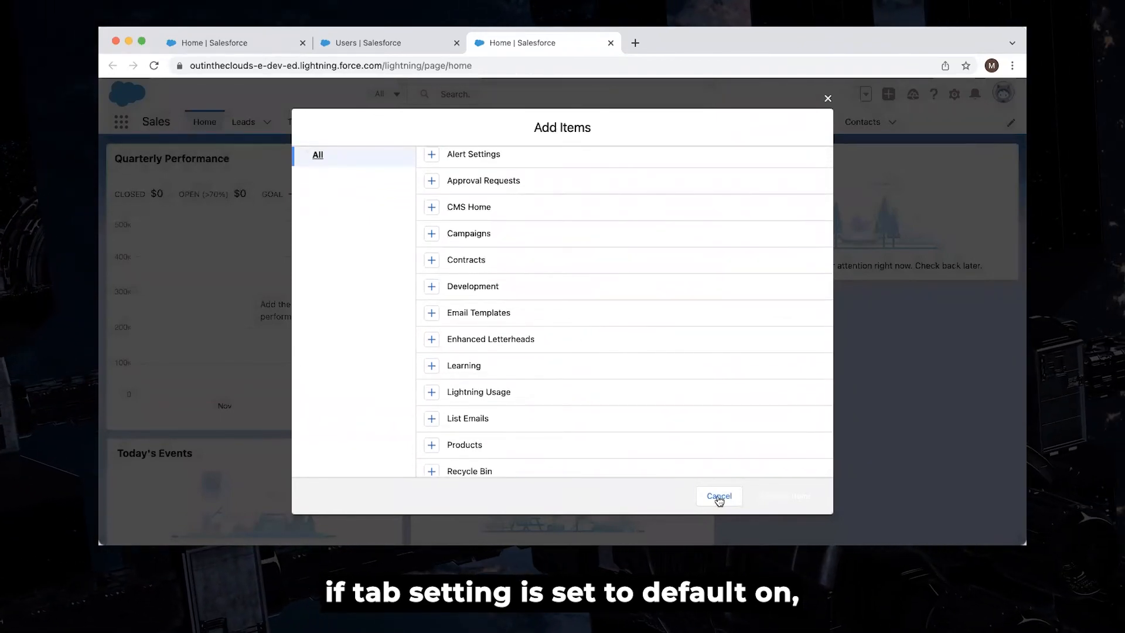
{"action": "left_click", "coordinate": [719, 496]}
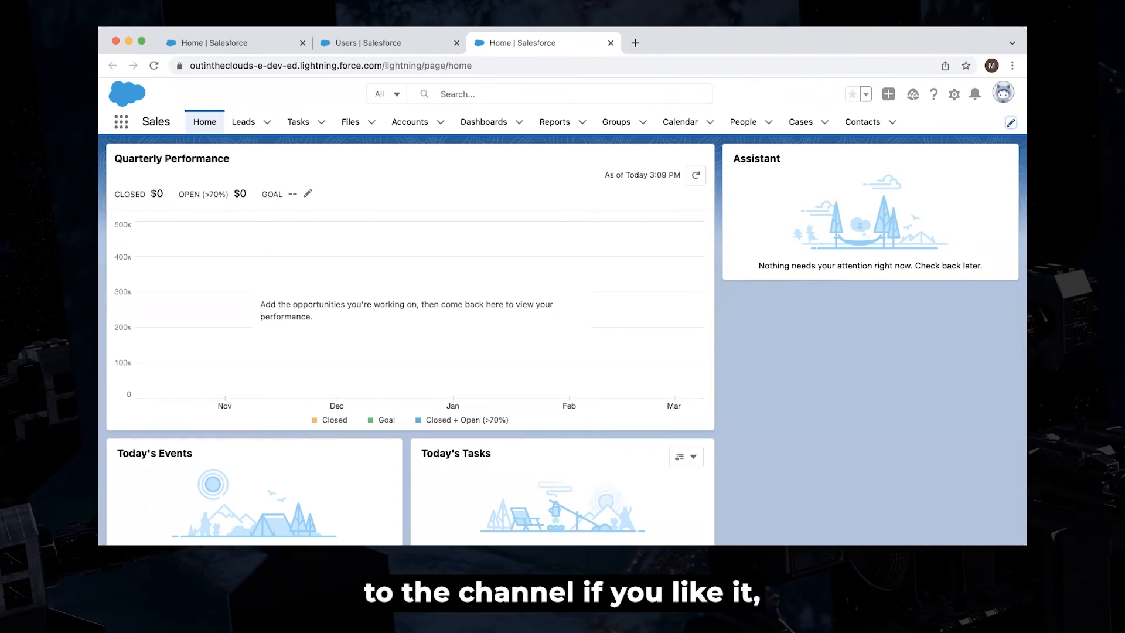
{"action": "mouse_move", "coordinate": [531, 263]}
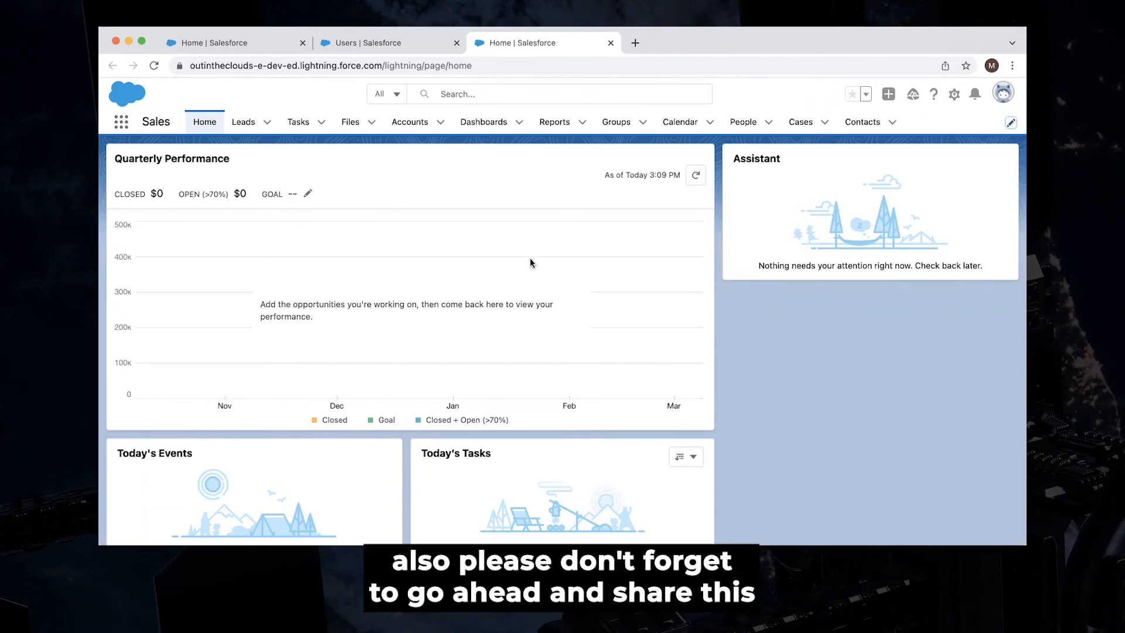